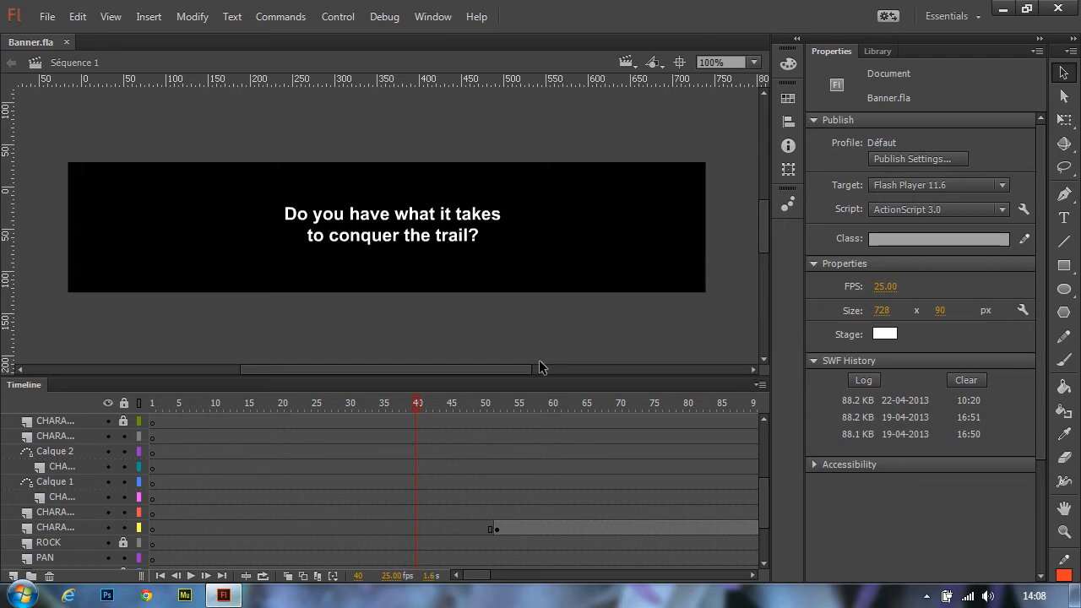
mouse_move(475, 267)
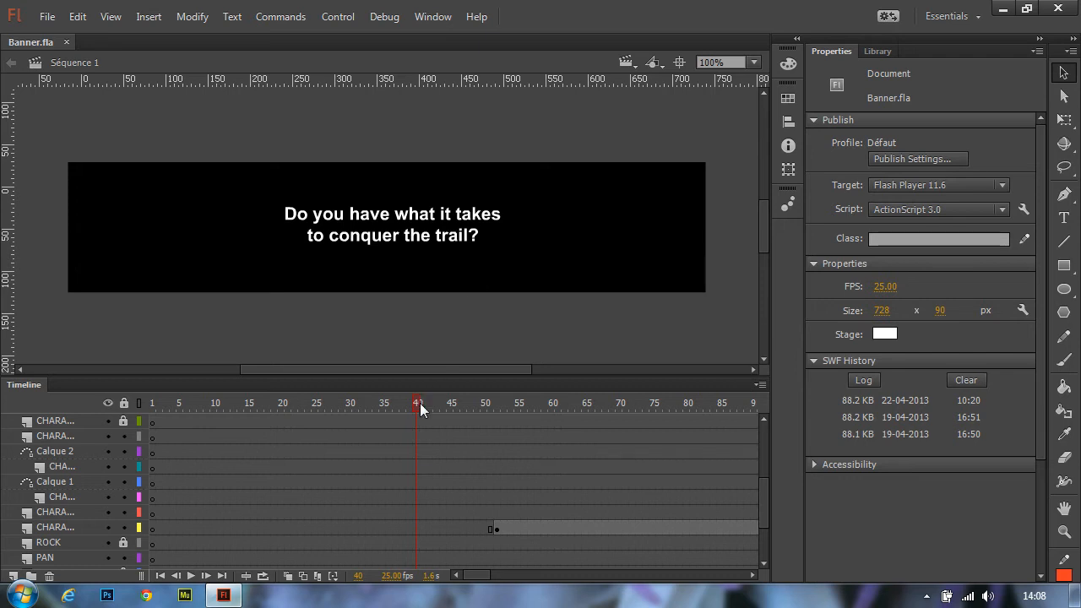
- Preview the banner's later frames, then run Commands > Convert AS3 to HTML5 Canvas Document
click(538, 403)
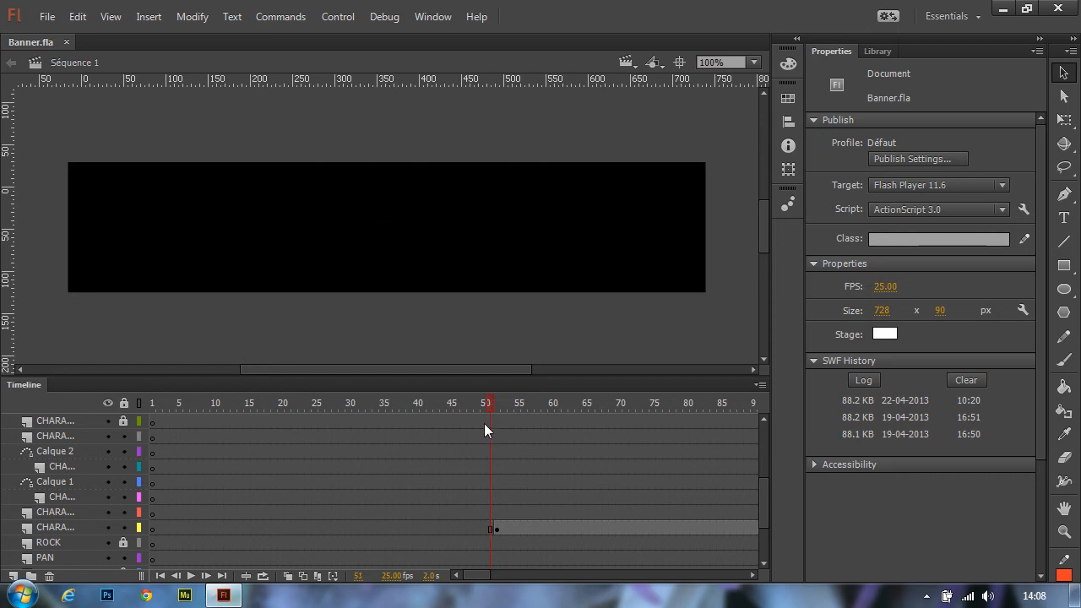
click(464, 403)
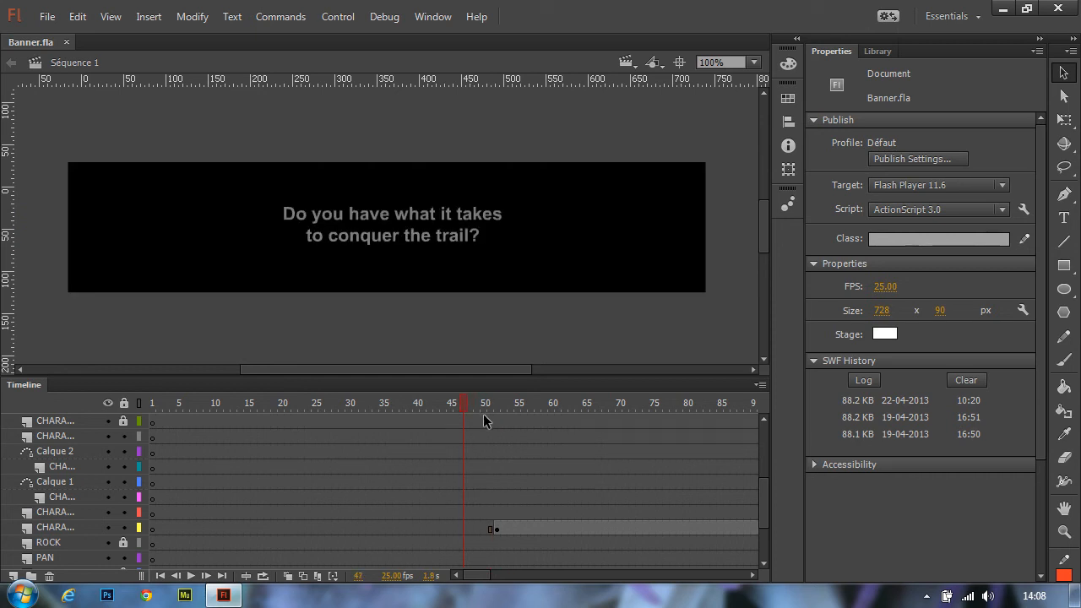
mouse_move(430, 444)
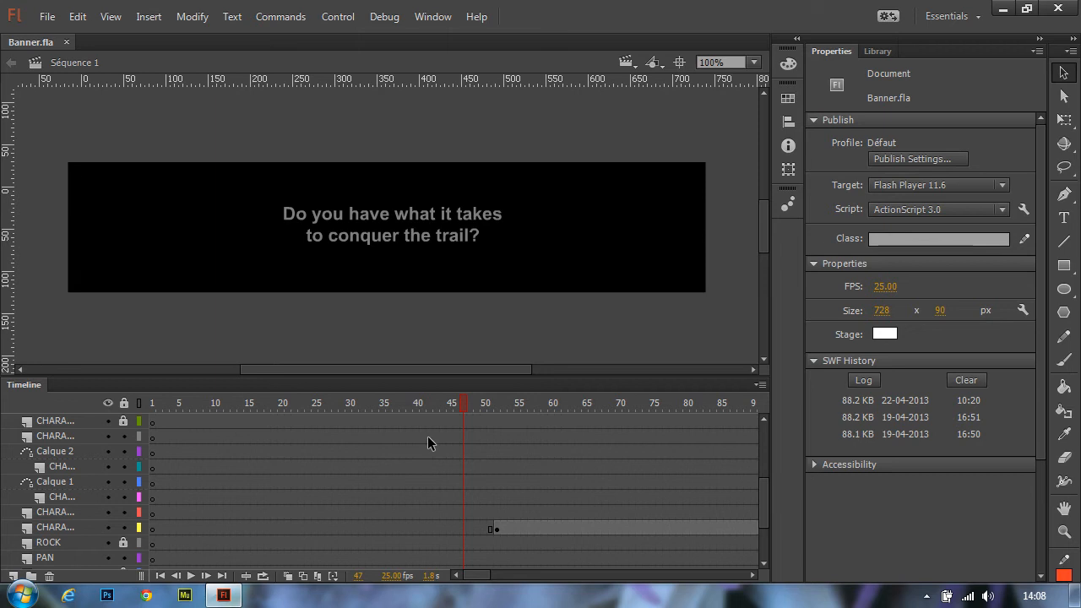
mouse_move(380, 200)
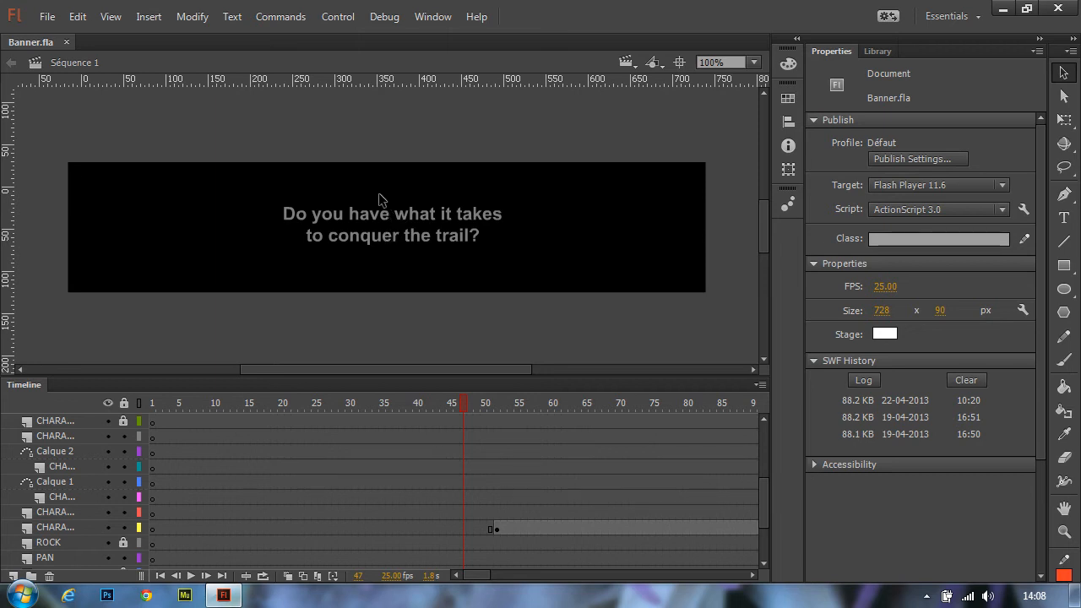
mouse_move(281, 16)
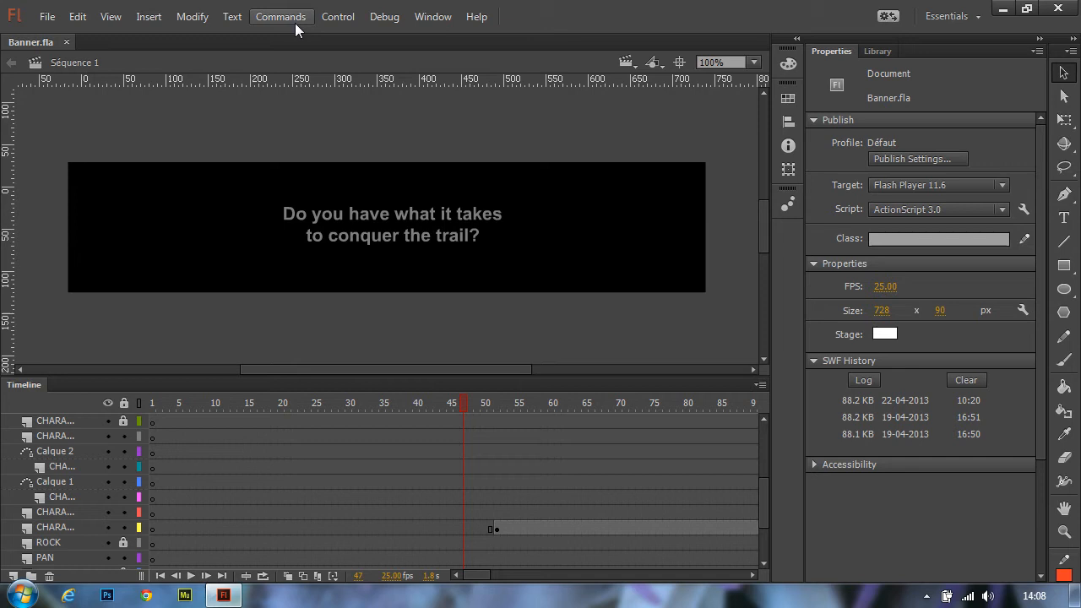
click(280, 16)
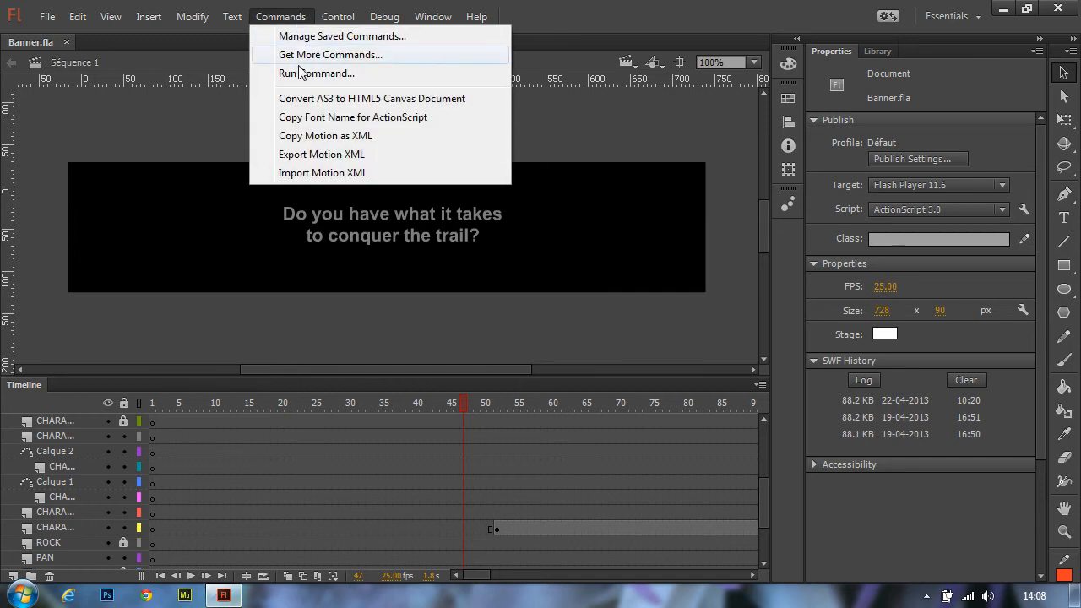
mouse_move(300, 104)
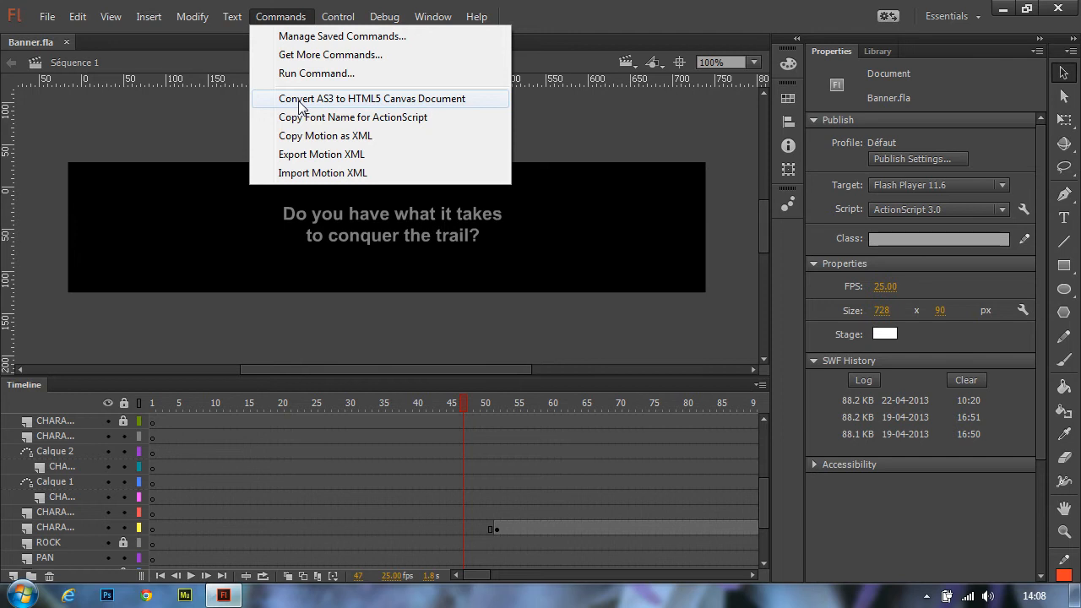
click(372, 98)
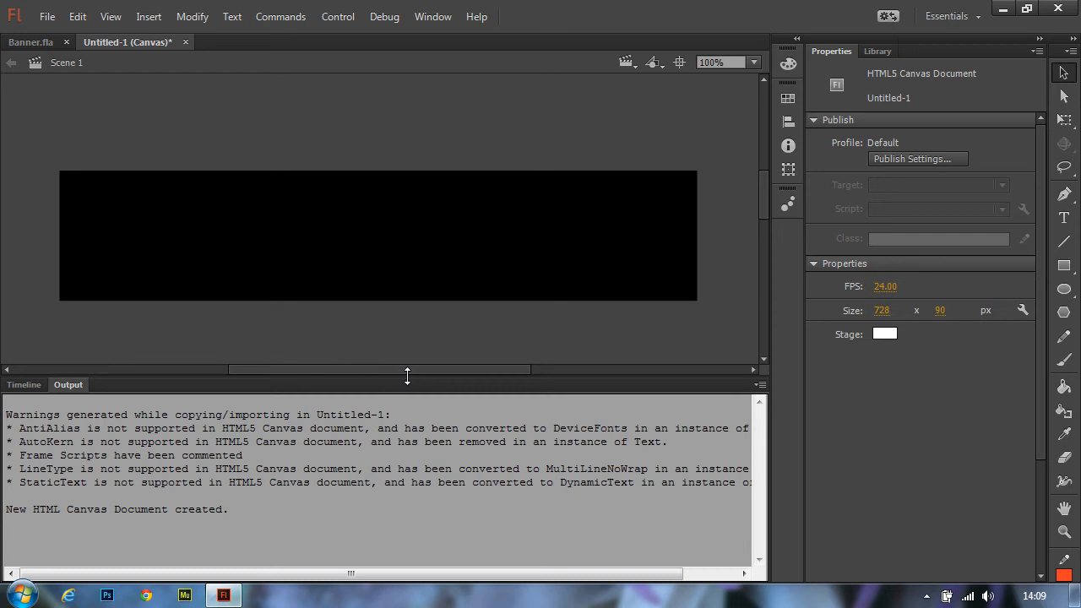
mouse_move(84, 402)
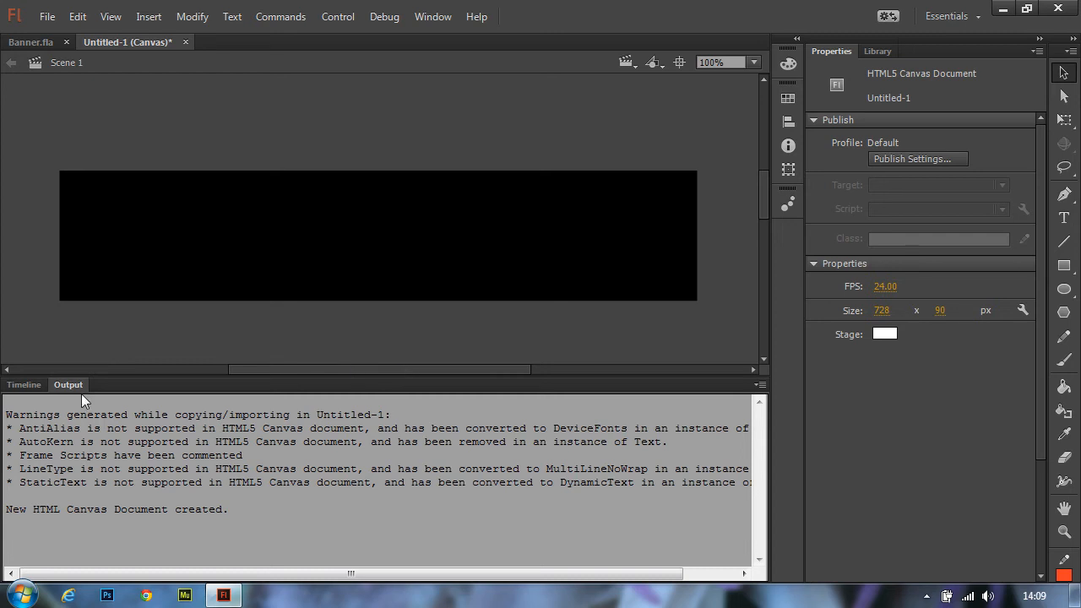
- Show the Timeline panel with the converted document's layers and keyframes
click(24, 384)
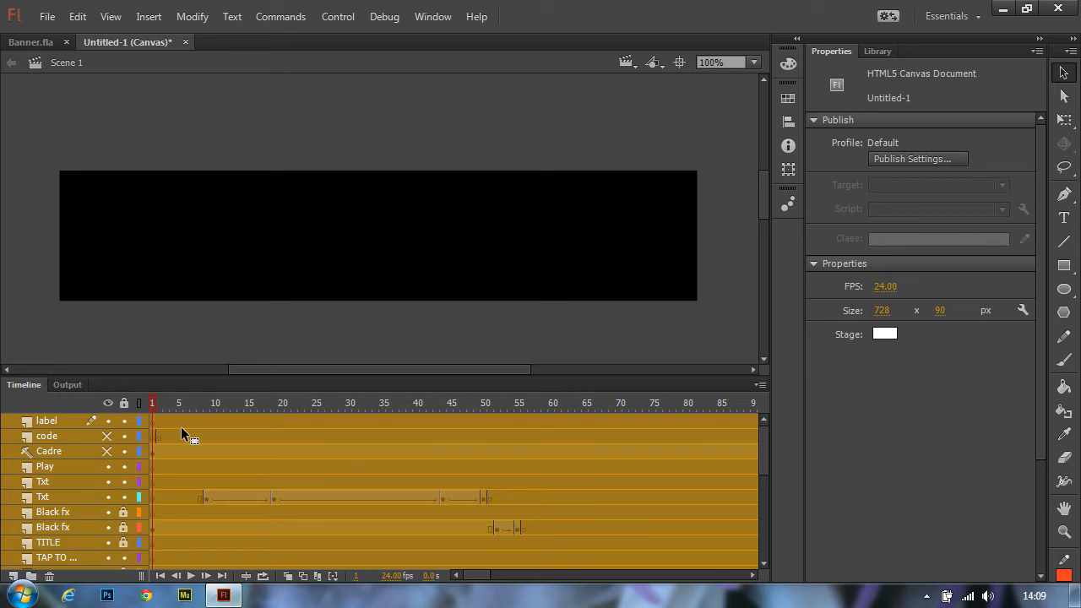
mouse_move(248, 434)
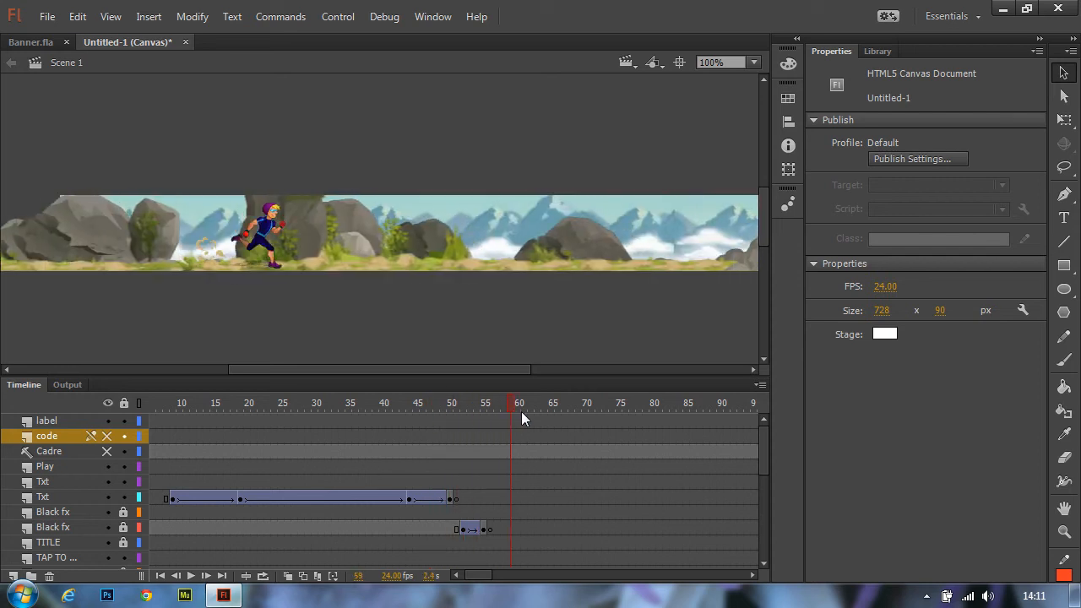
click(721, 403)
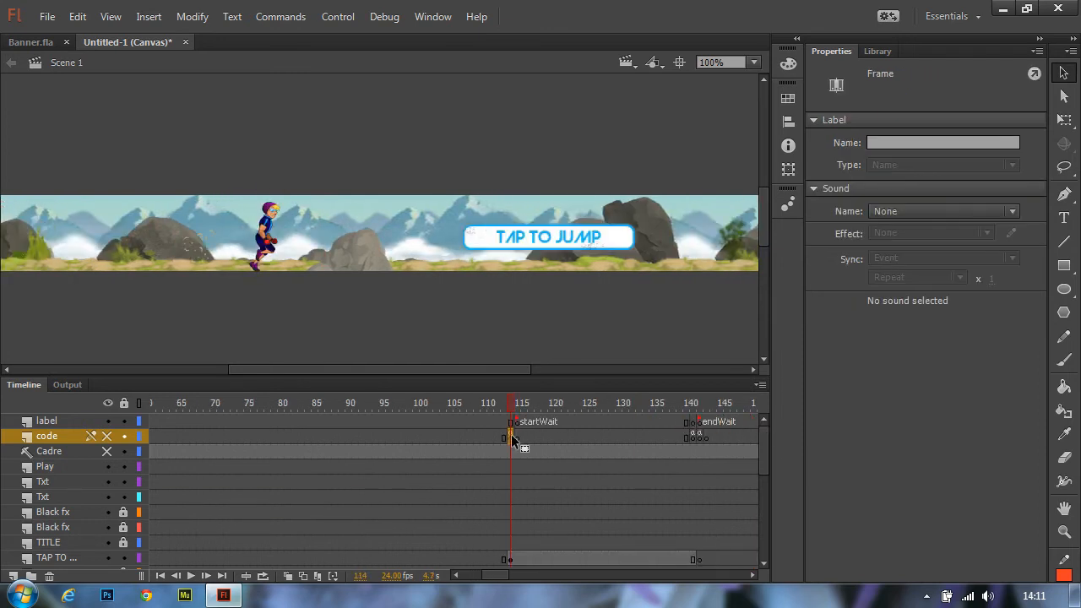
mouse_move(556, 256)
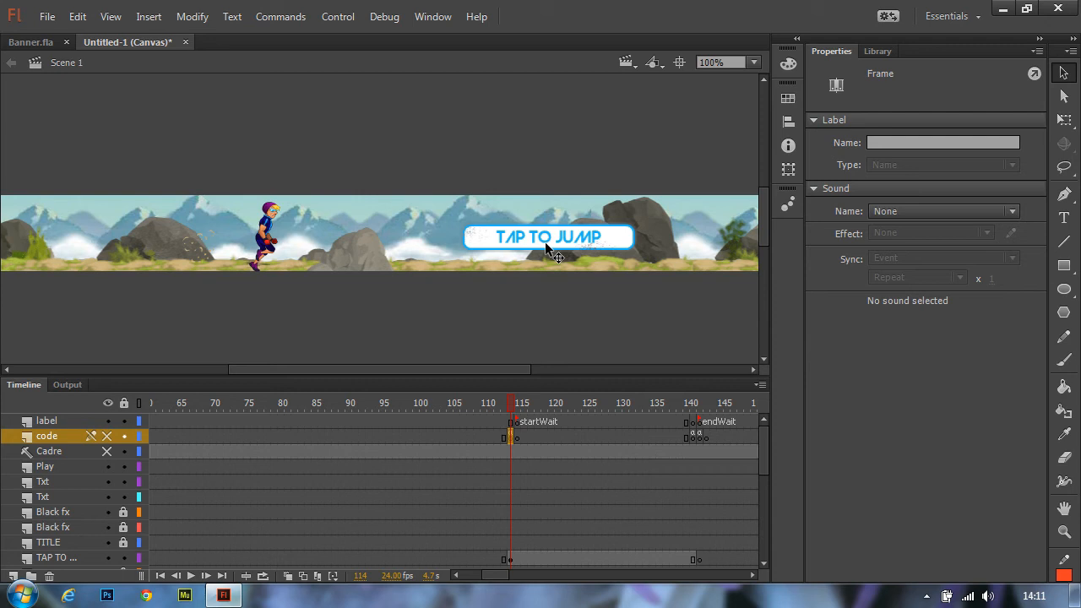
mouse_move(519, 434)
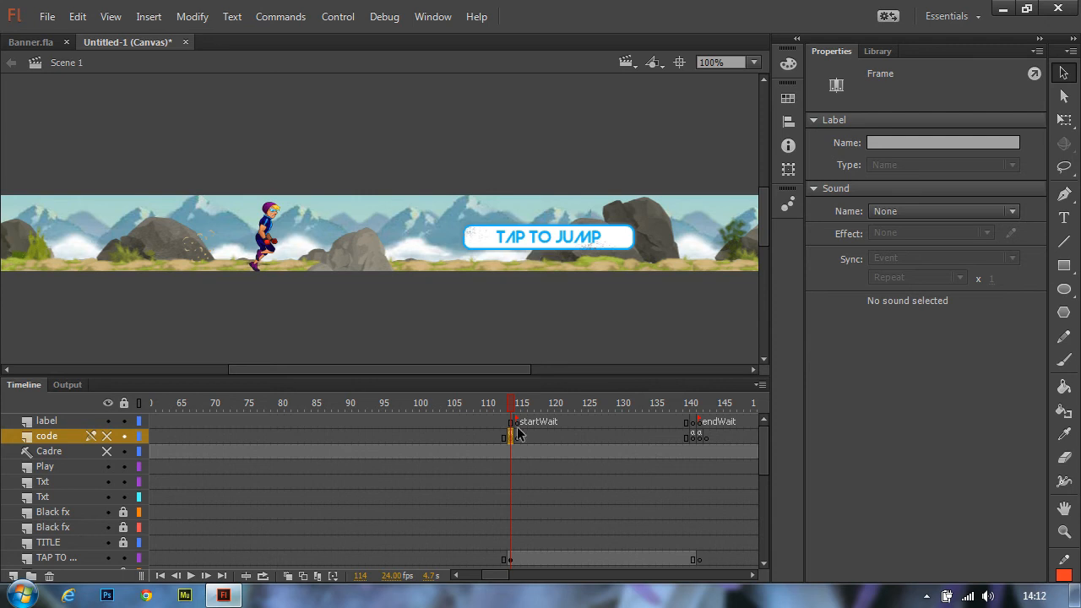
mouse_move(513, 445)
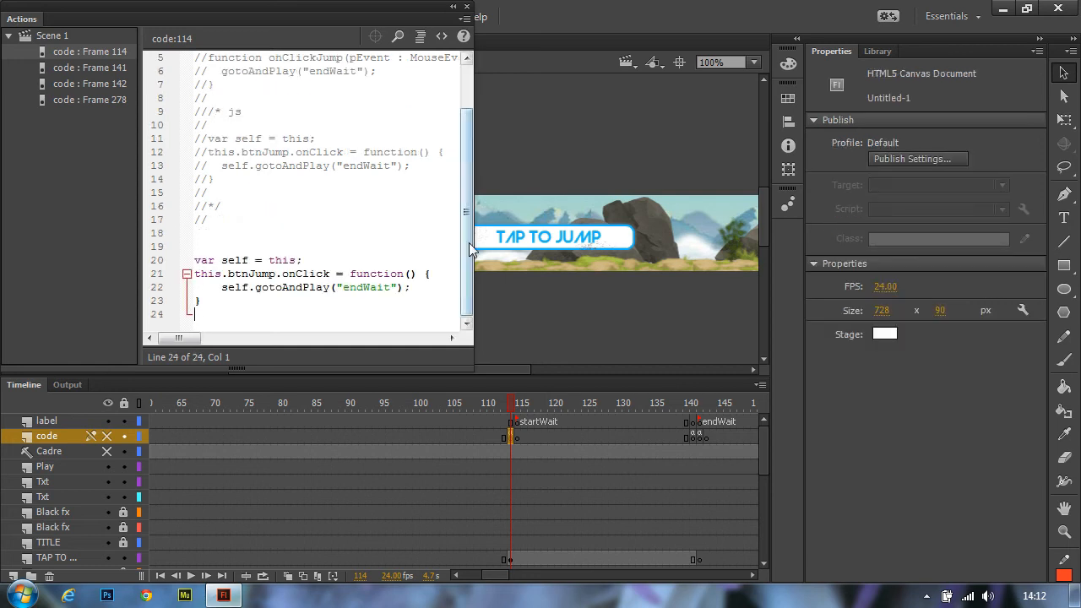
scroll(up, 3)
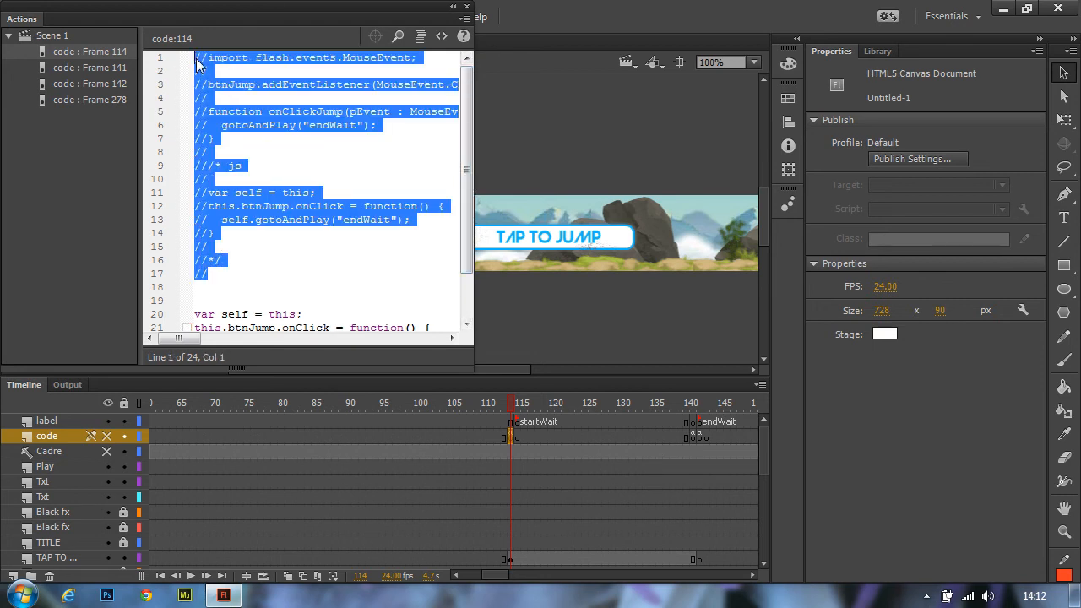
scroll(down, 3)
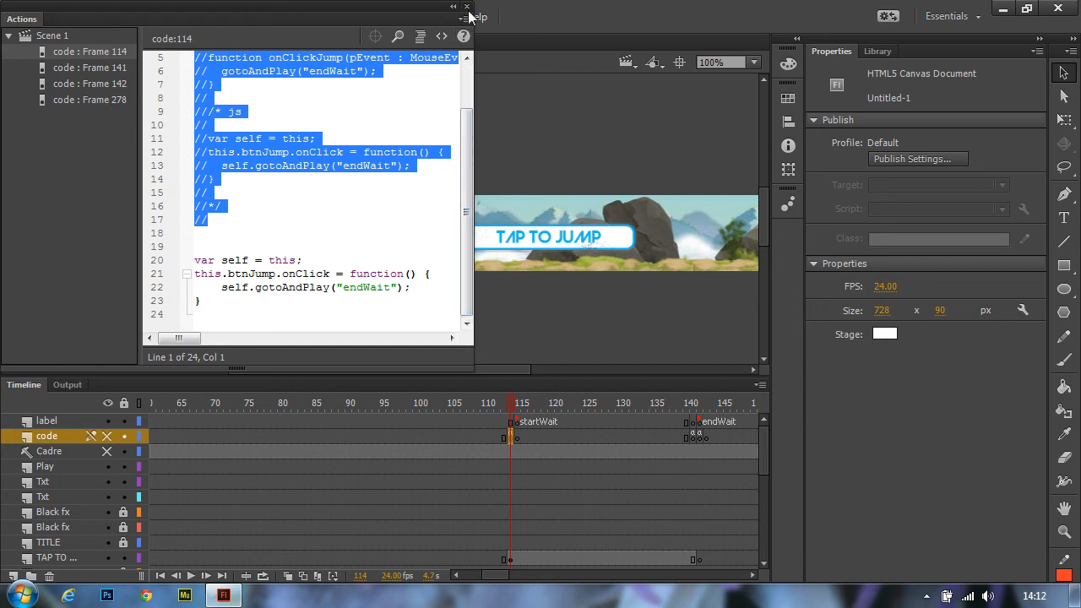
click(467, 6)
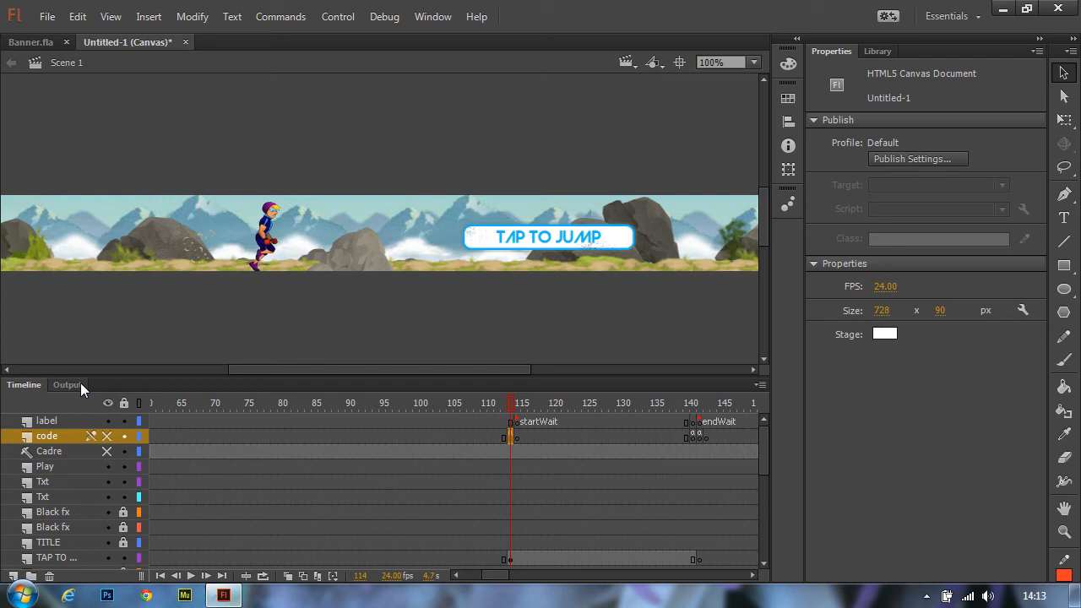
- Review the conversion warnings in the Output panel, then return to the Timeline
click(67, 384)
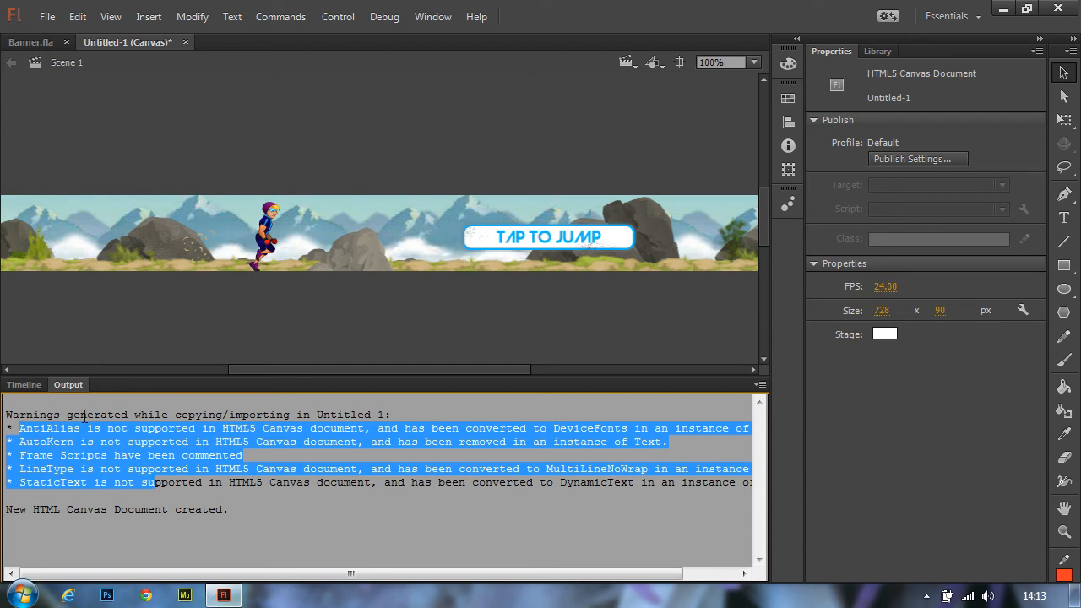
click(24, 385)
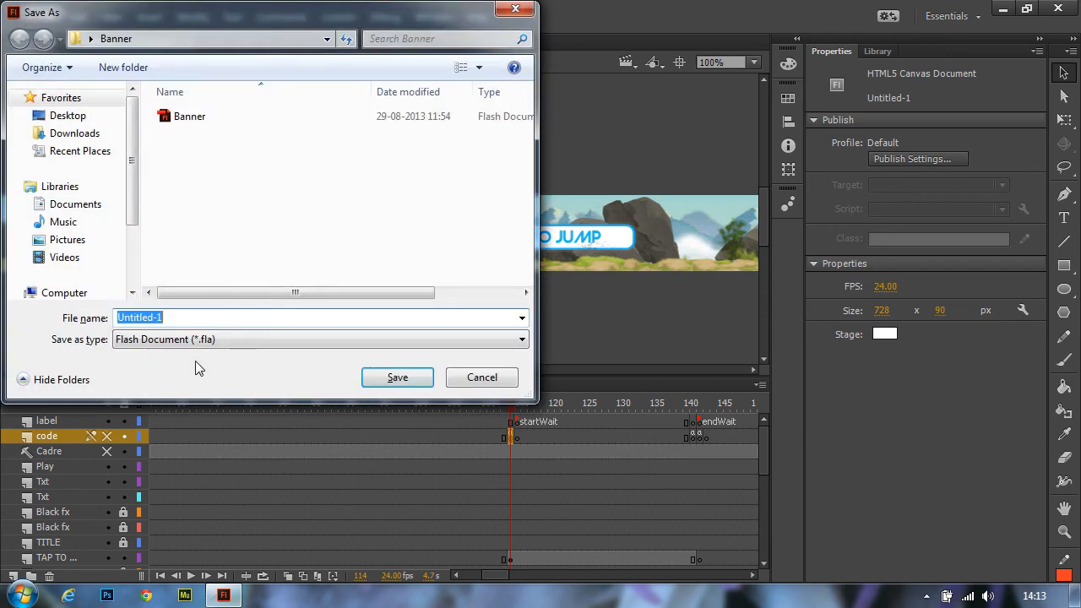
- Save the converted Canvas document as Banner_html5Canvas.fla in the Banner folder
text(Banner_)
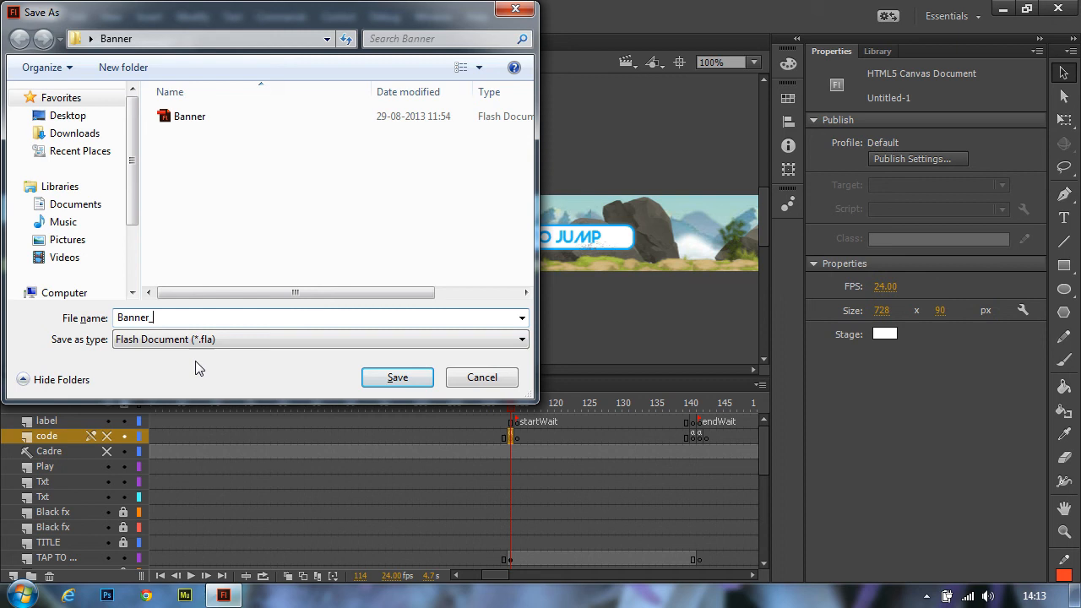
text(html)
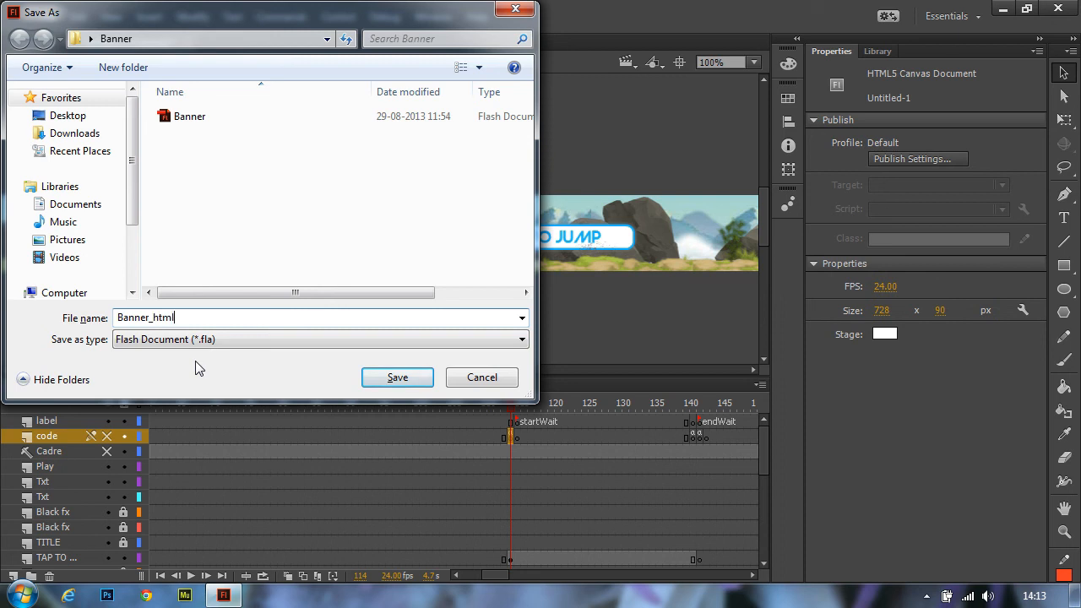
text(5Canvas)
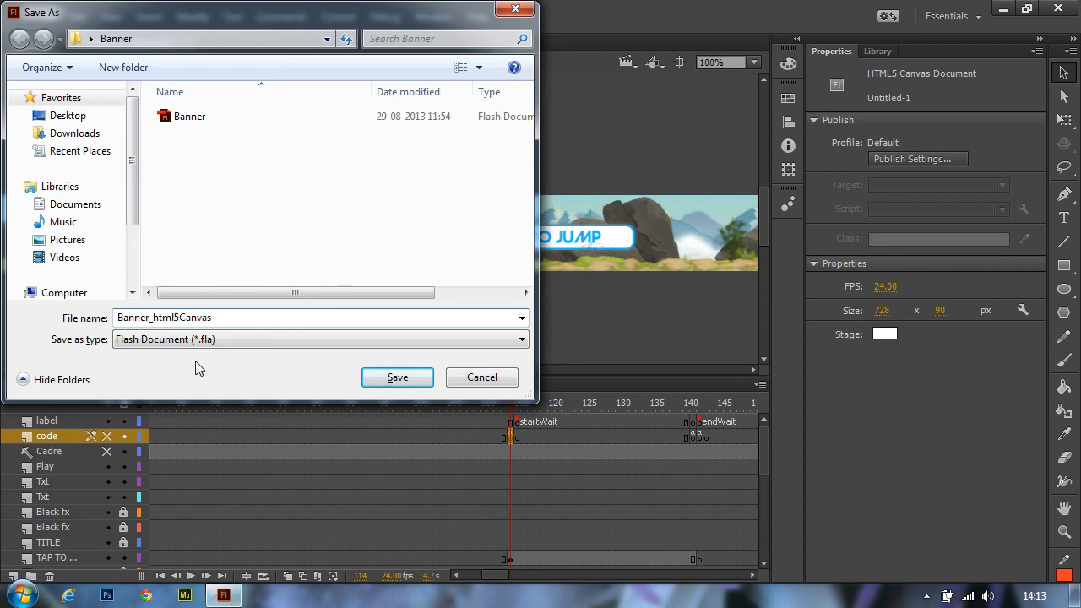
click(397, 377)
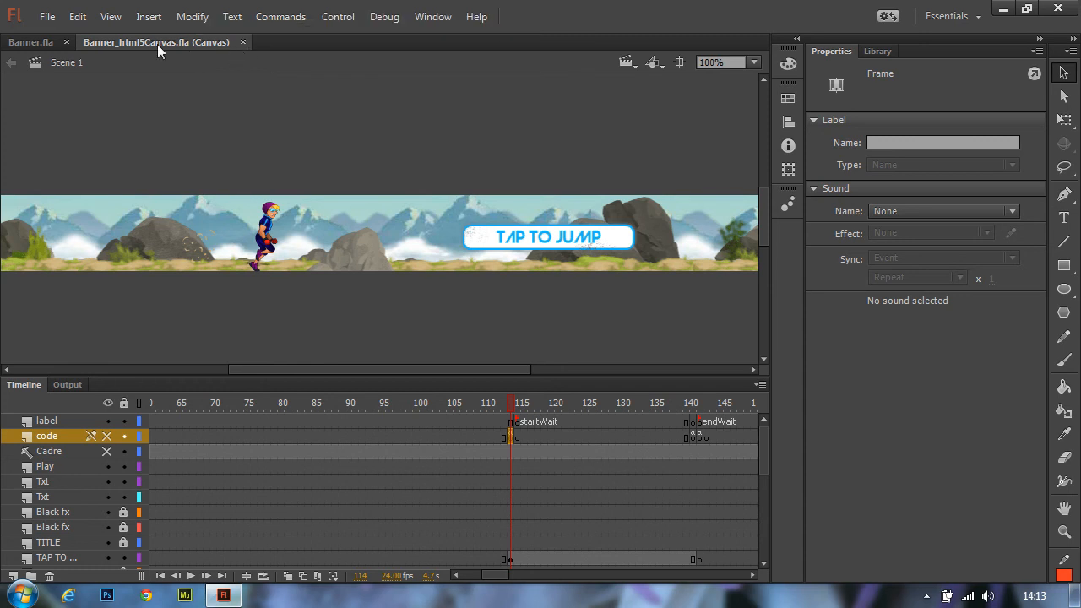
mouse_move(237, 139)
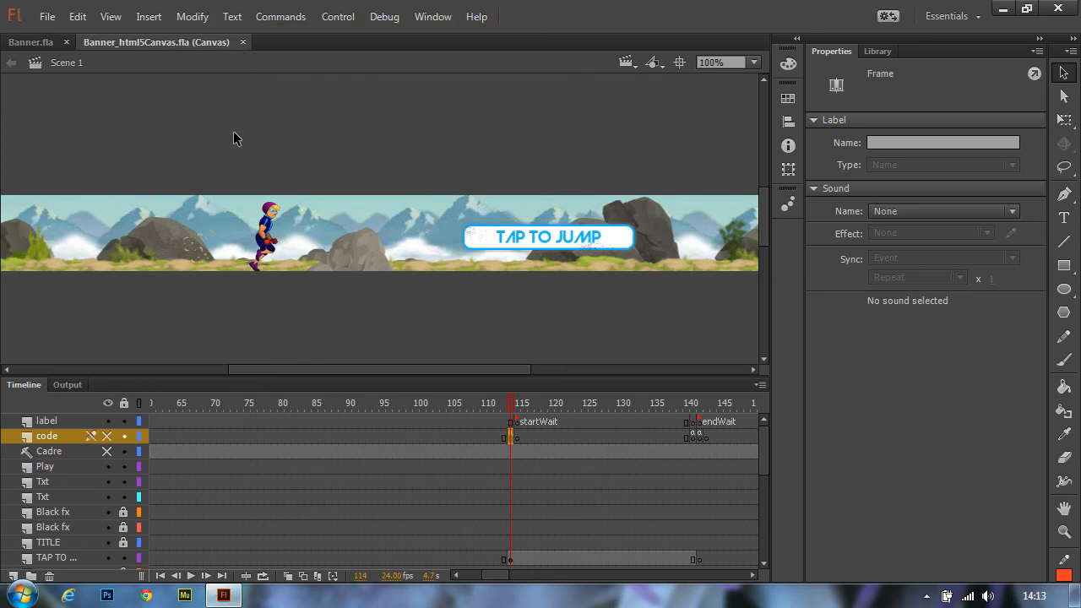
mouse_move(358, 319)
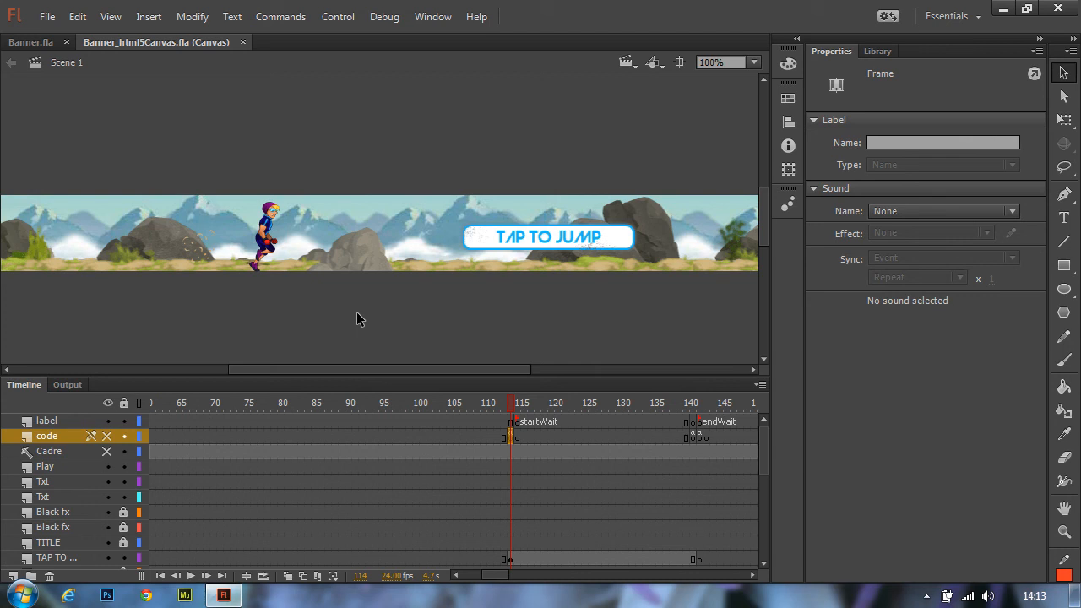
mouse_move(389, 338)
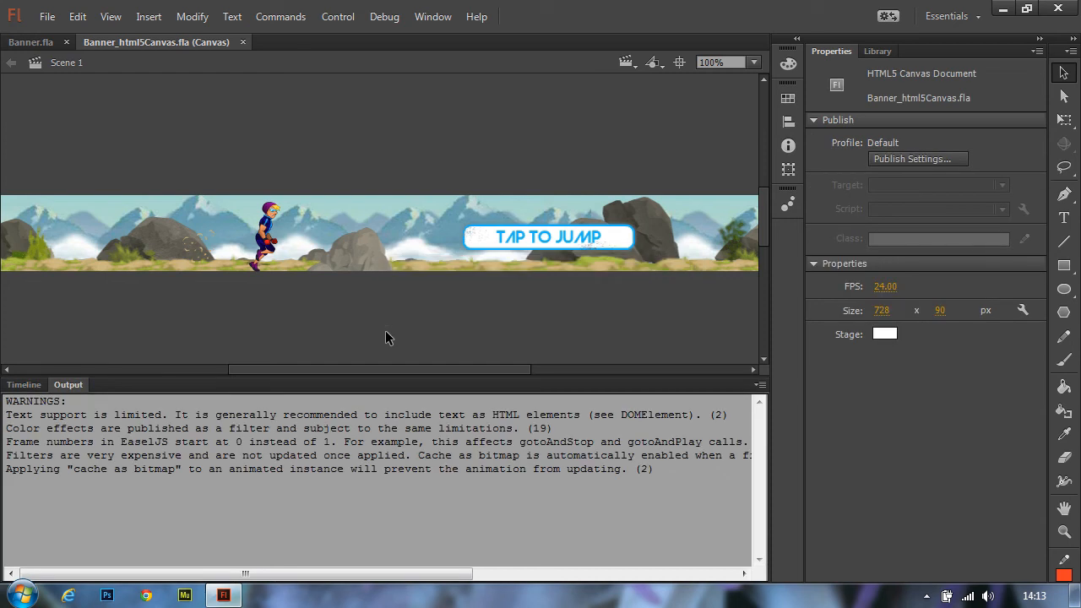
- View the published Banner_html5Canvas.html in Chrome with the runner animating
click(145, 595)
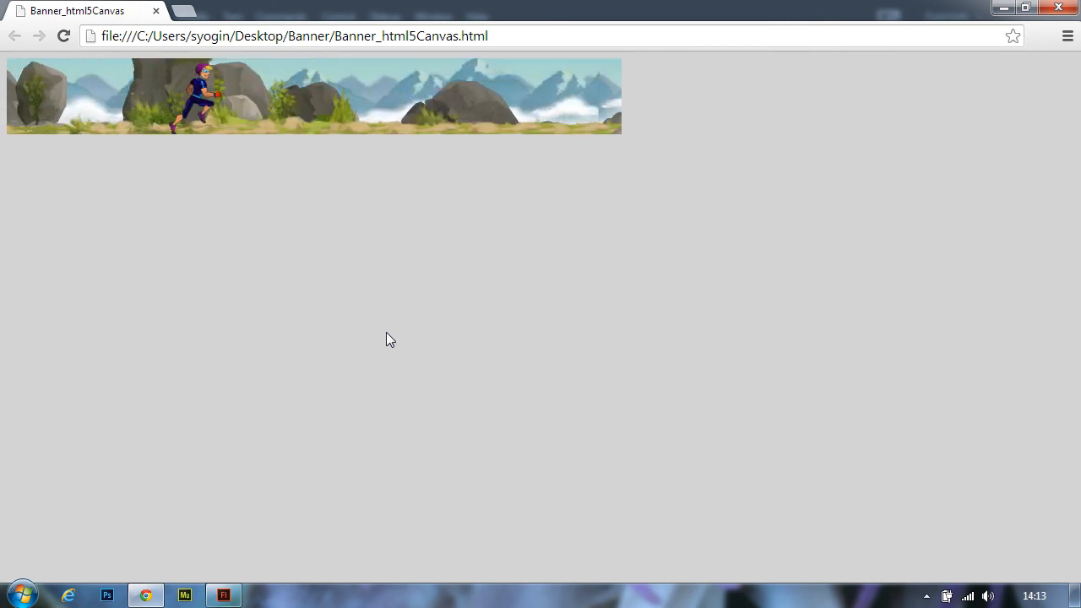